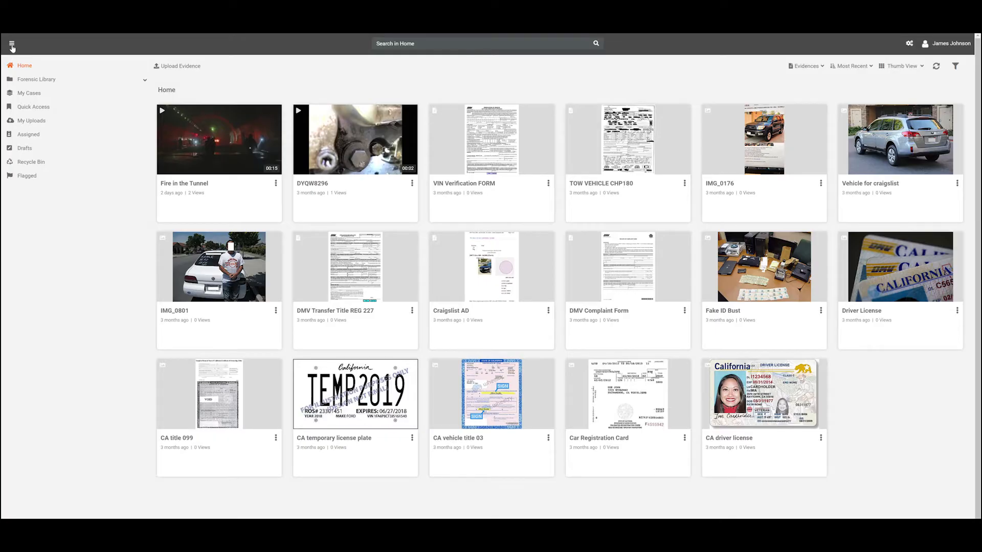
# - Reach the Groups page listing the All Users group's three enabled members
pyautogui.click(11, 43)
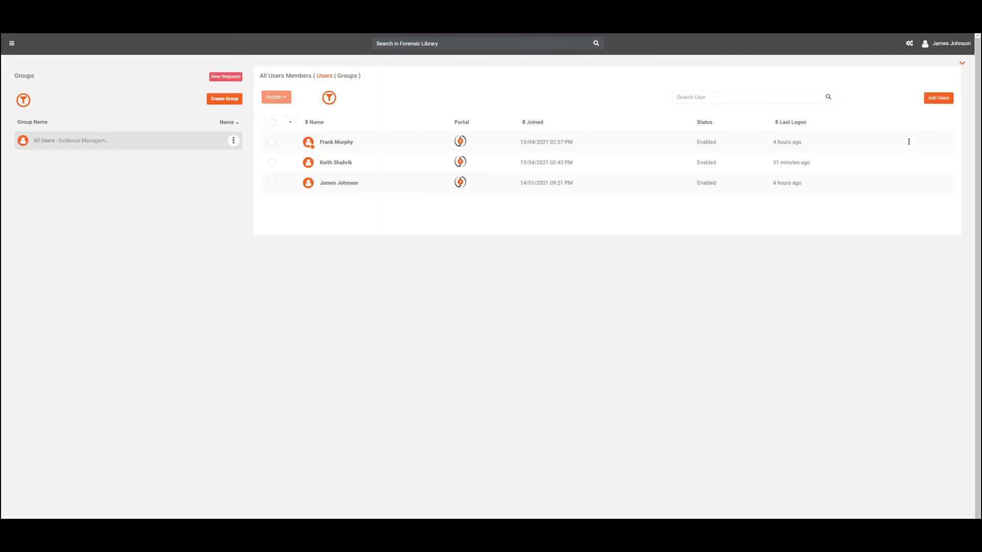
pyautogui.moveTo(236, 159)
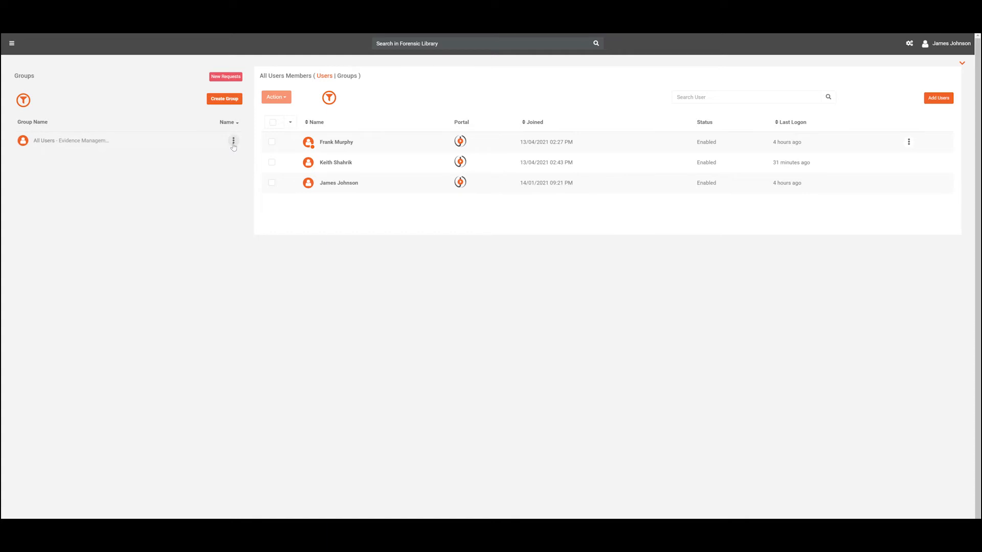
# - Choose Edit Group from the All Users group's three-dot menu
pyautogui.click(234, 140)
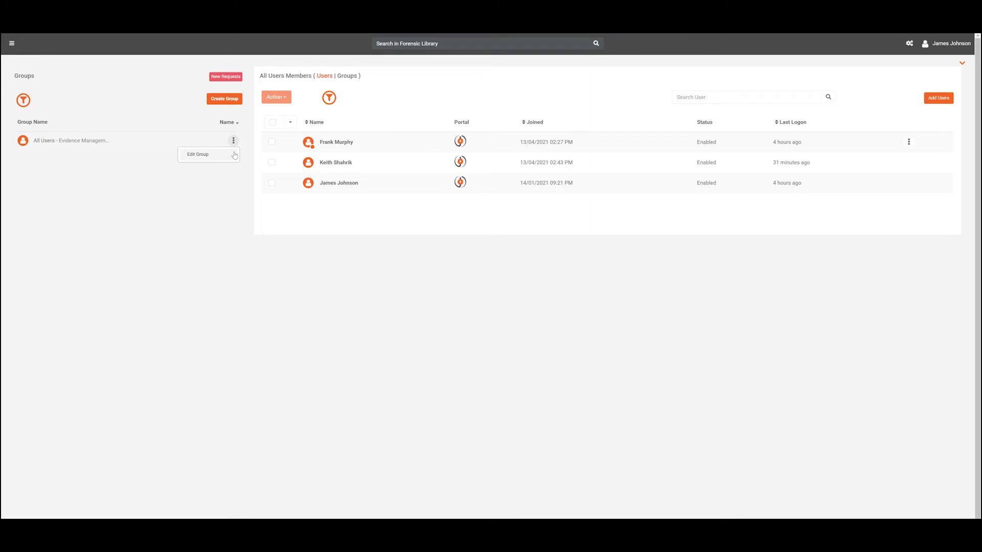
pyautogui.click(198, 154)
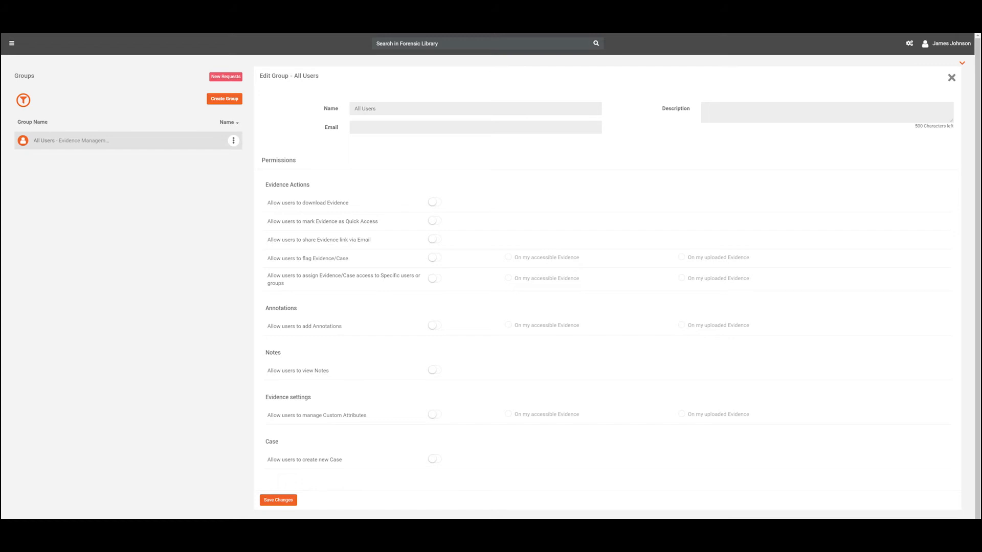
pyautogui.moveTo(435, 266)
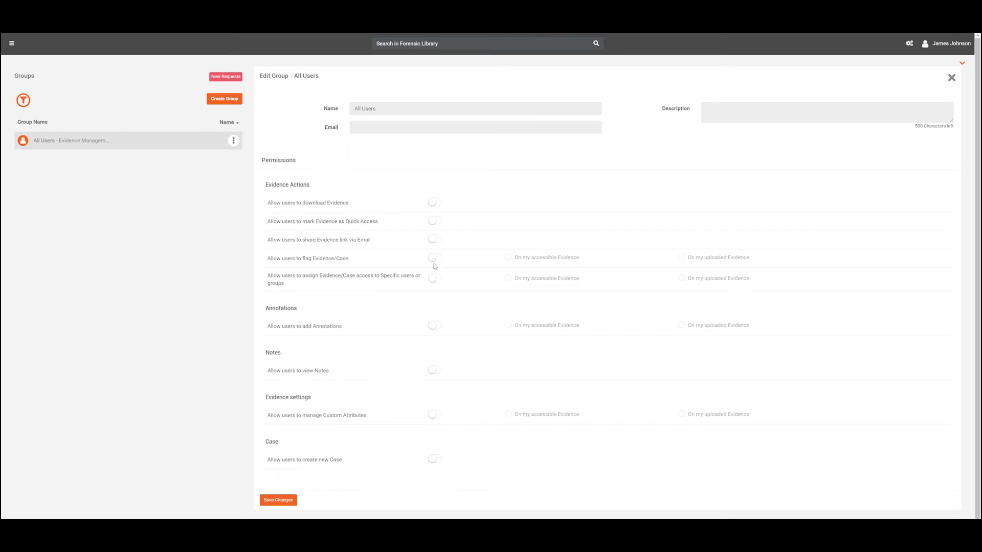
# - Enable 'Allow users to flag Evidence/Case' on 'On my uploaded Evidence' and save changes
pyautogui.click(434, 258)
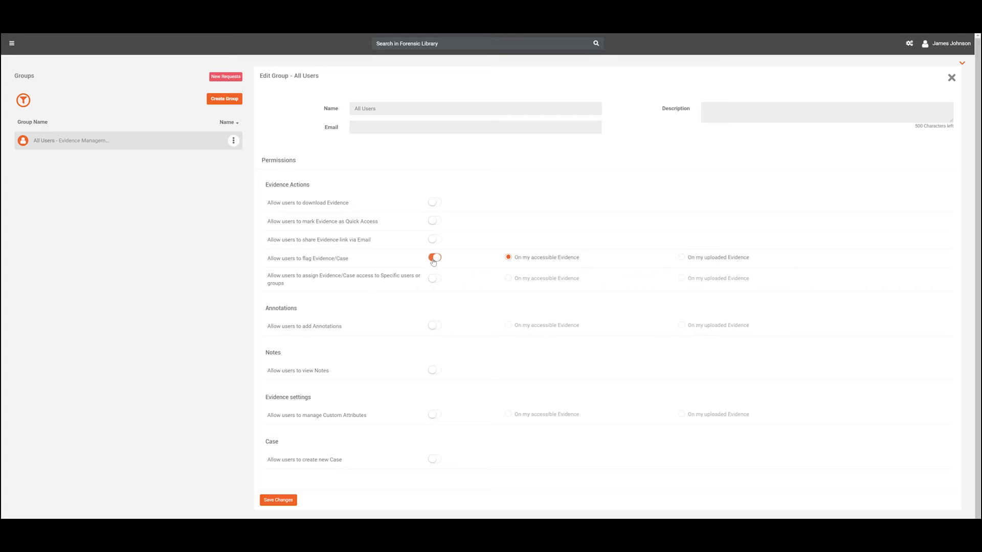
pyautogui.click(434, 257)
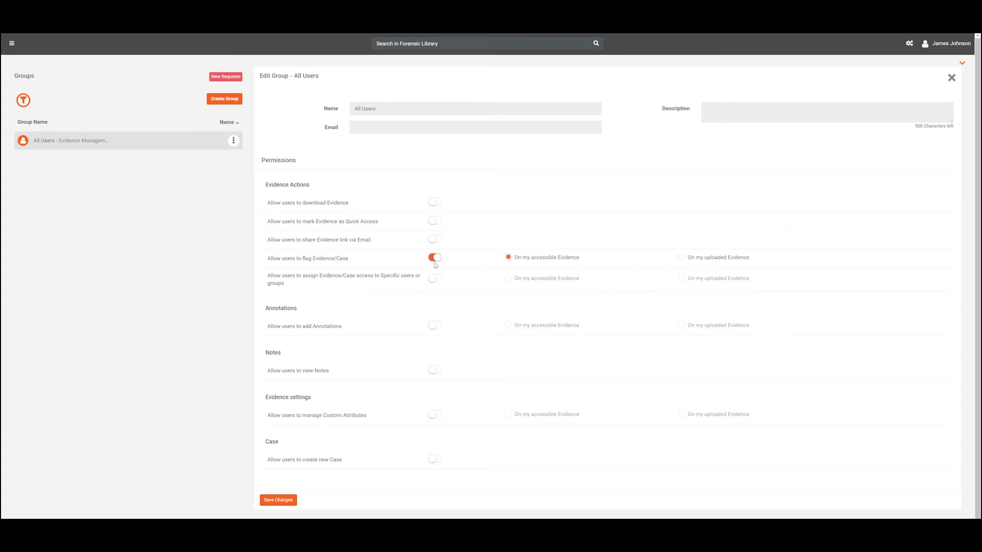
pyautogui.moveTo(479, 269)
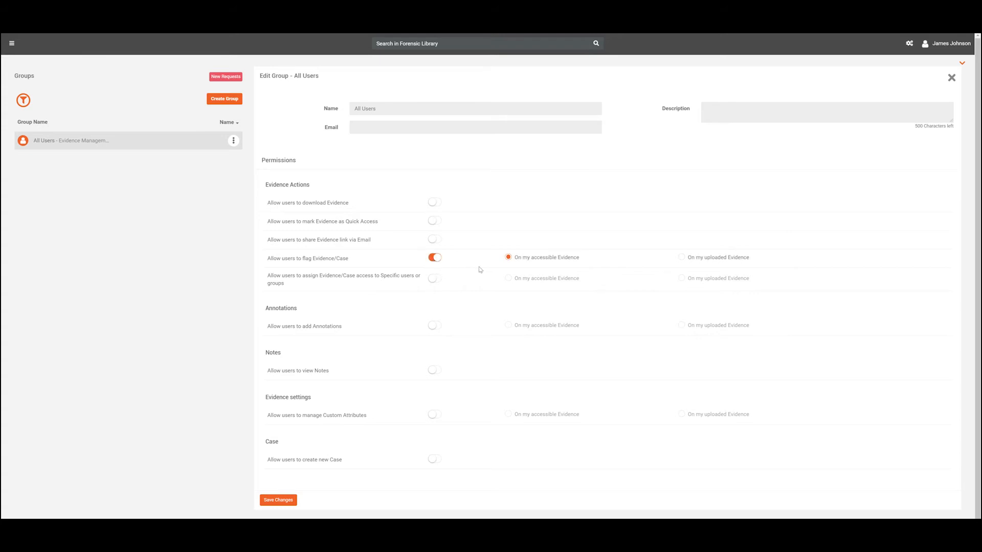
pyautogui.click(508, 257)
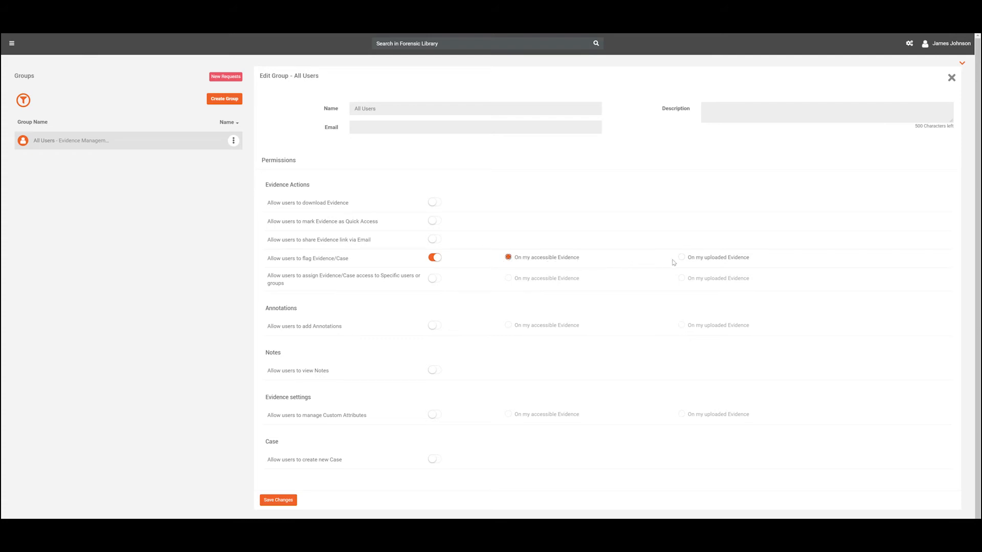
pyautogui.click(681, 257)
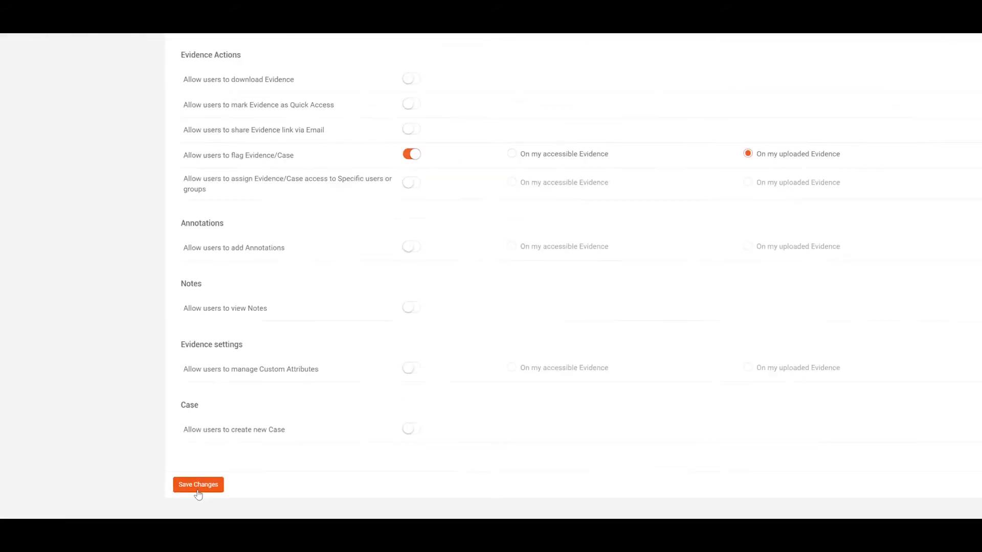
pyautogui.click(197, 487)
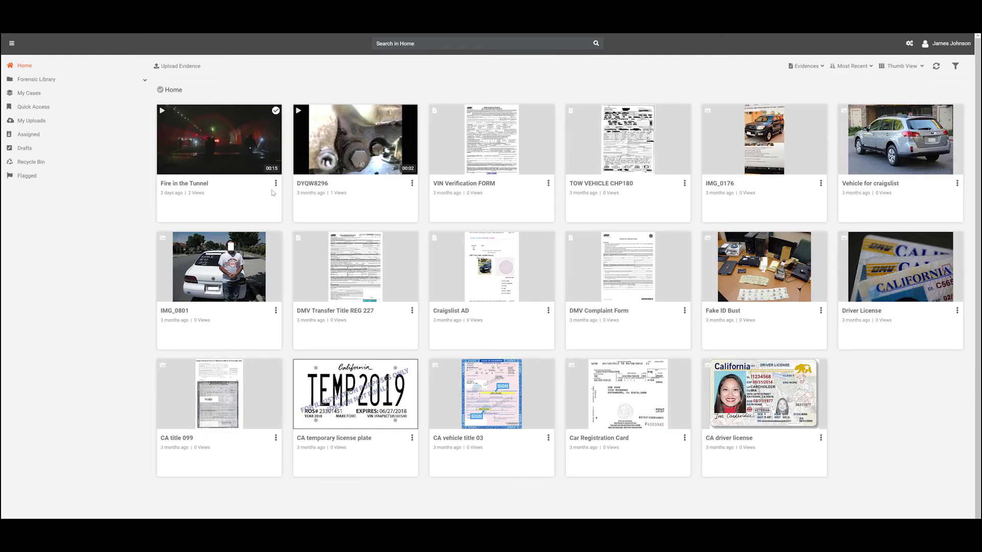
# - Go to the VIDIZMO portal landing page and scroll down its media listings
pyautogui.click(275, 186)
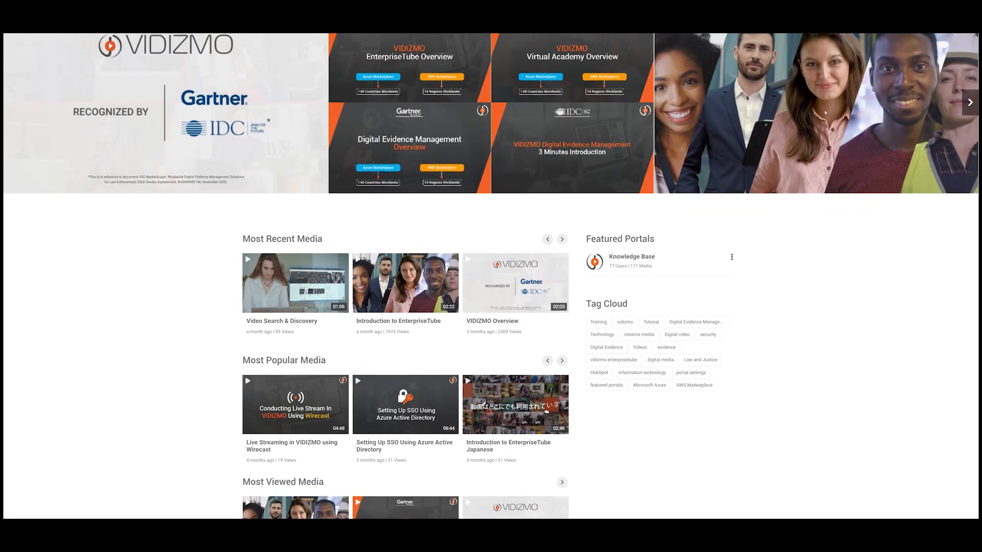
pyautogui.scroll(-3)
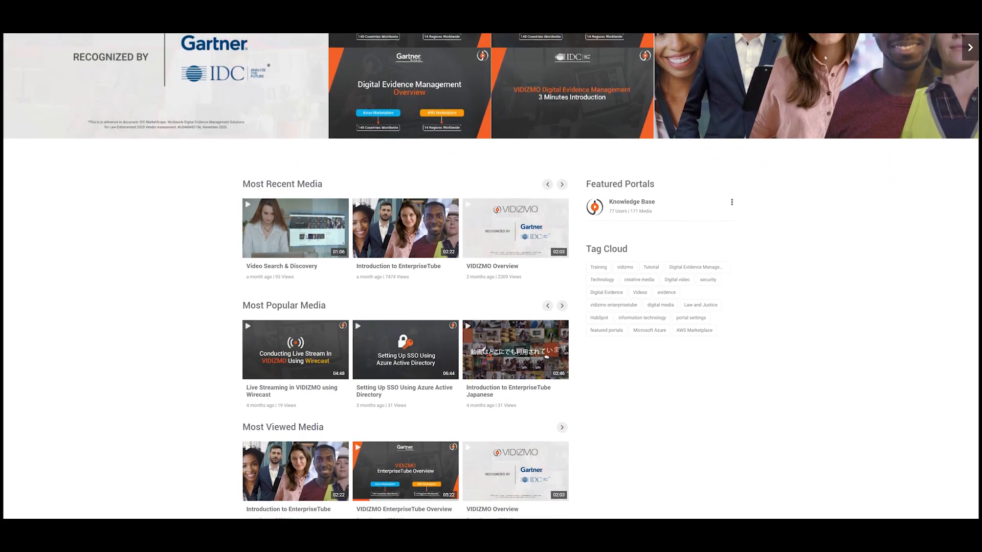